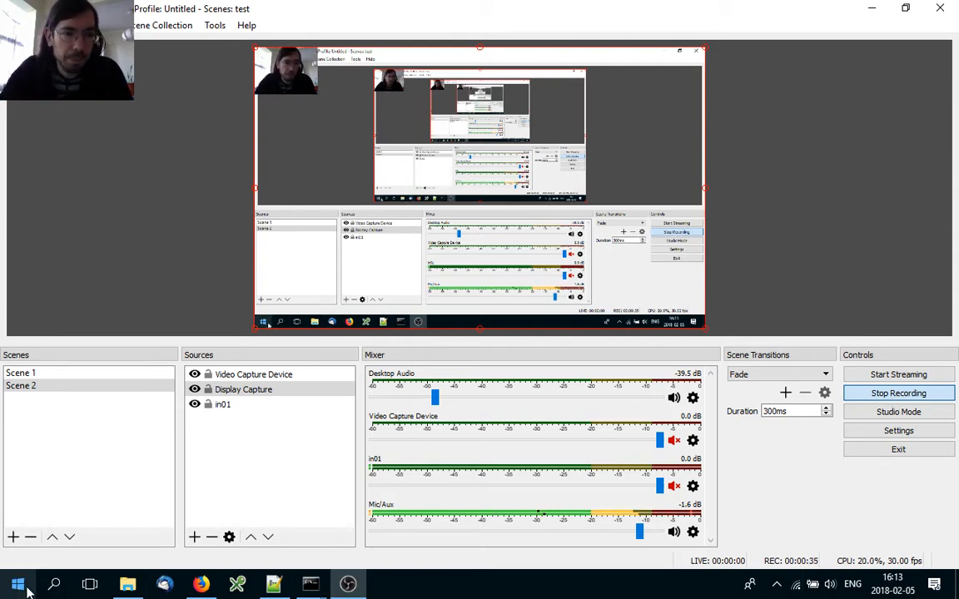
# Step: Run ipconfig in Command Prompt and review the IPv4 address in the output
pyautogui.click(310, 583)
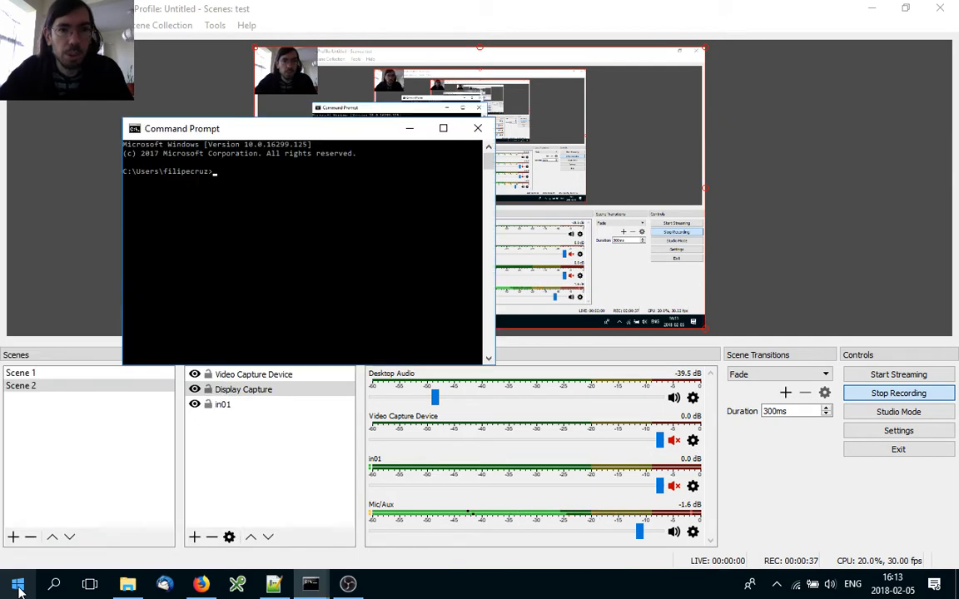
pyautogui.write('ipconfig')
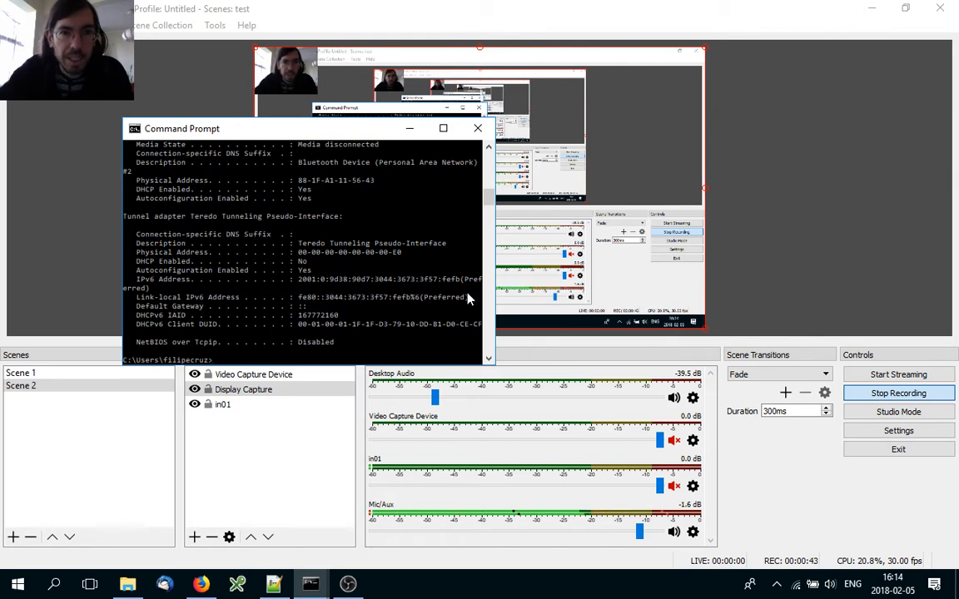
pyautogui.scroll(3)
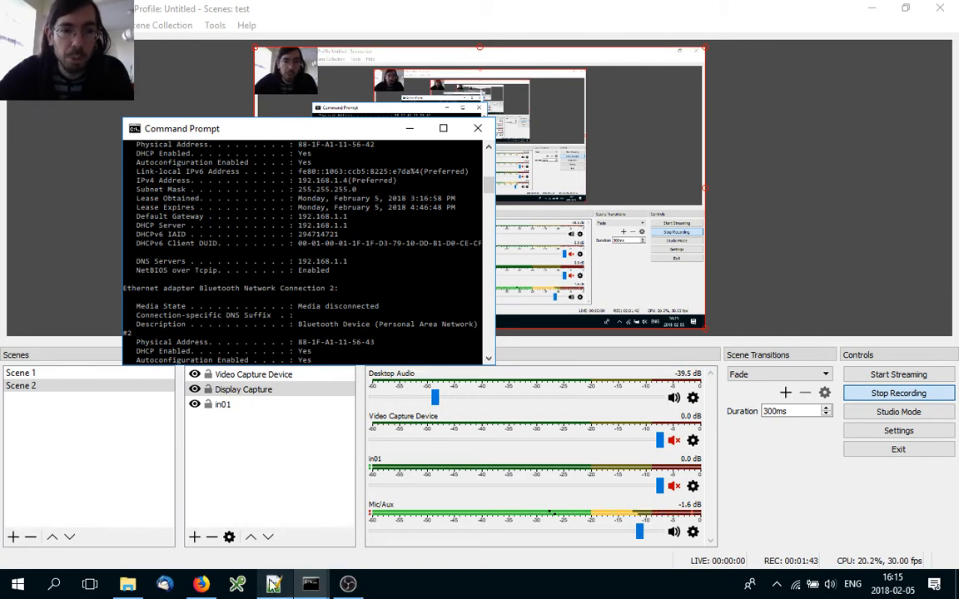
# Step: Review nginx.conf's rtmp server on port 1935 with live applications in01 and in02
pyautogui.click(273, 583)
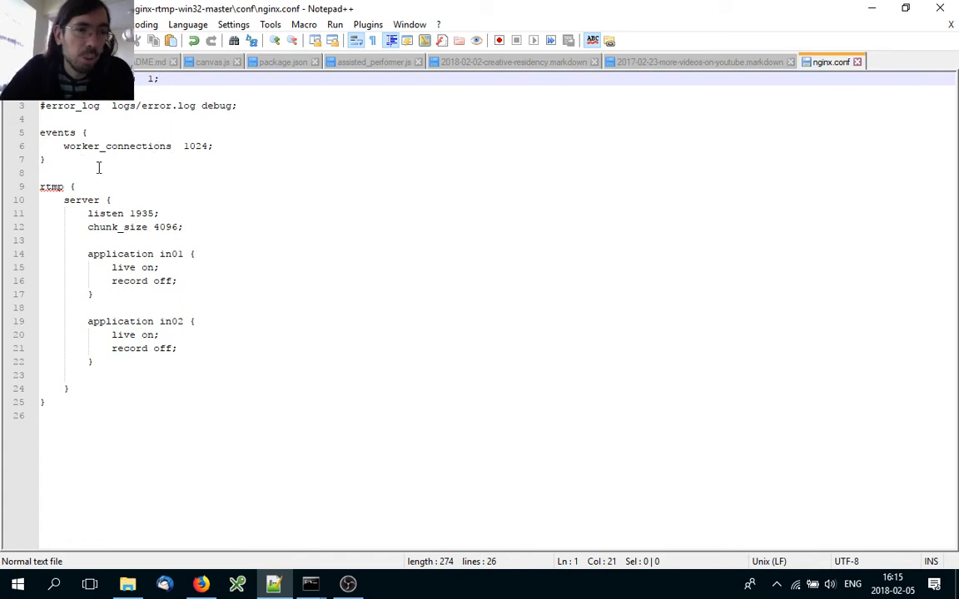
pyautogui.click(84, 186)
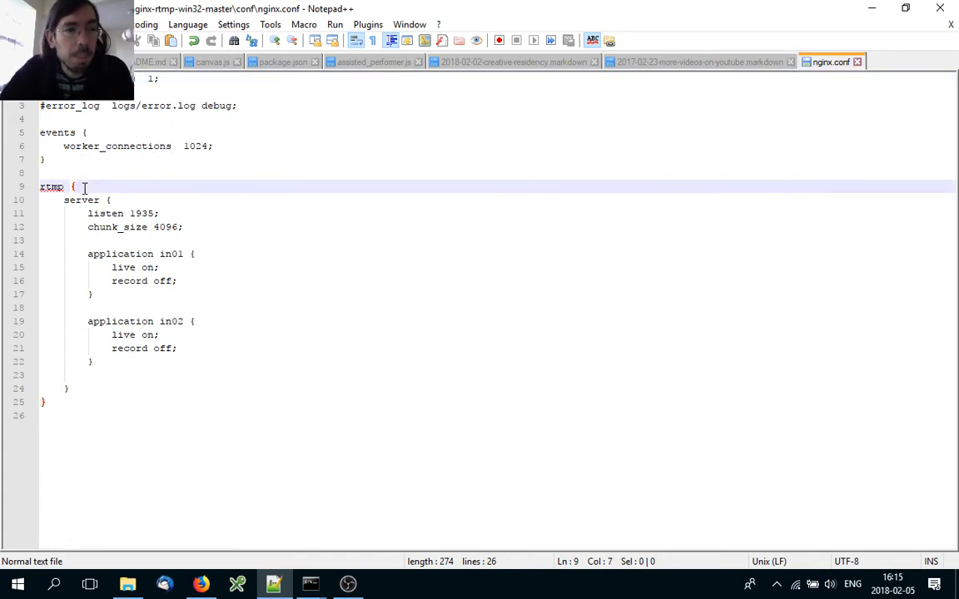
pyautogui.click(113, 200)
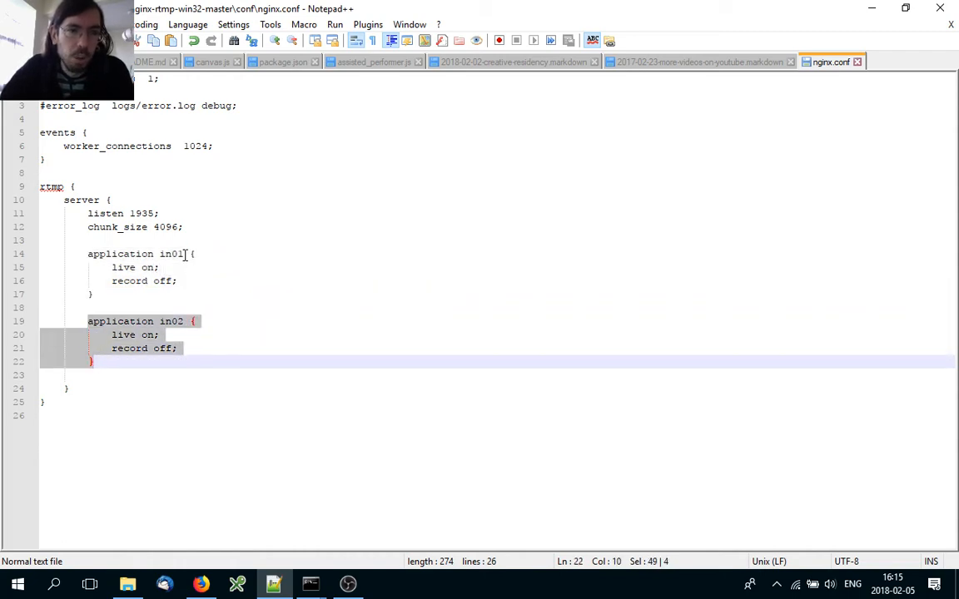
pyautogui.click(39, 308)
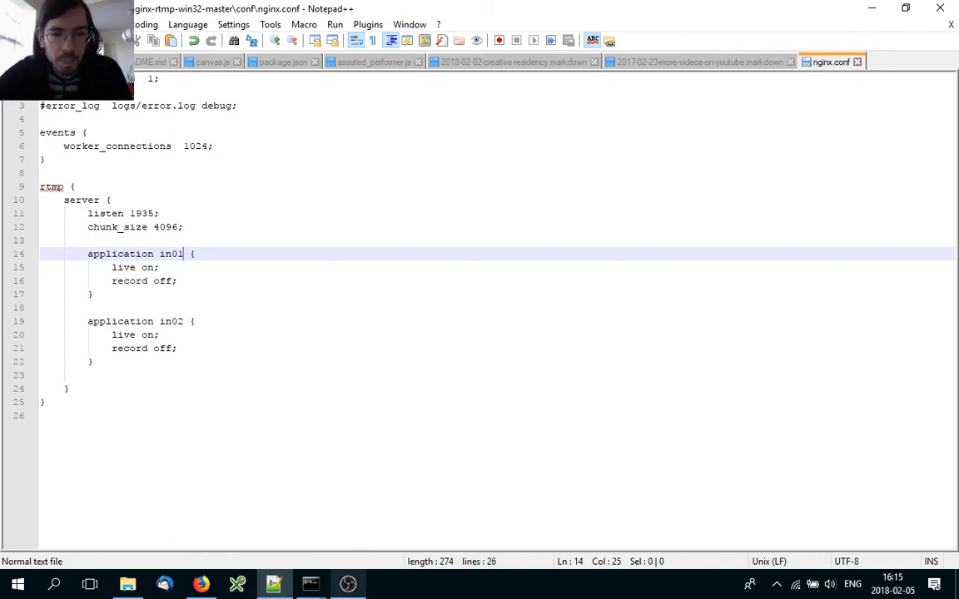
pyautogui.moveTo(348, 582)
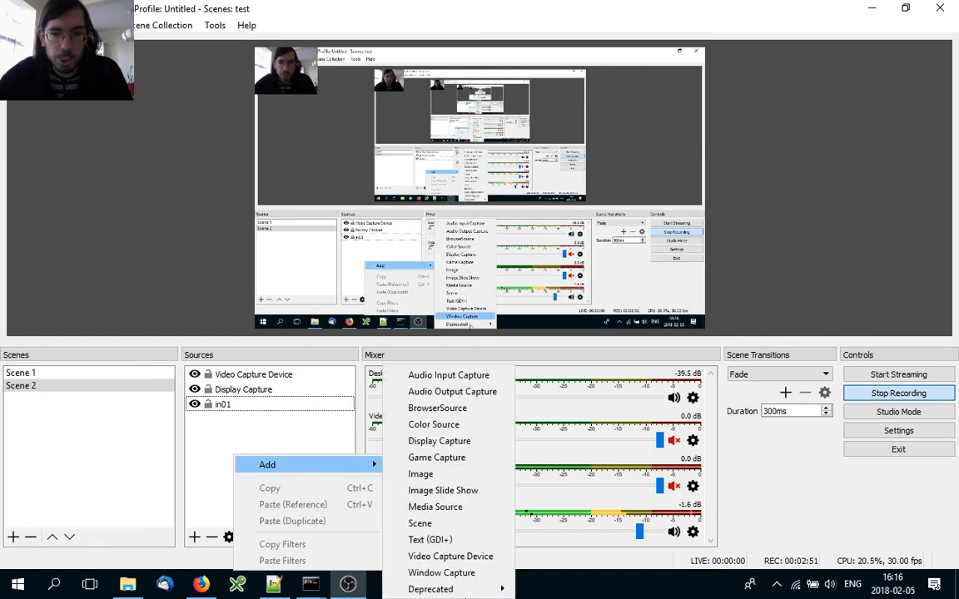
# Step: Add a new Media Source to the scene and name it in02
pyautogui.click(434, 506)
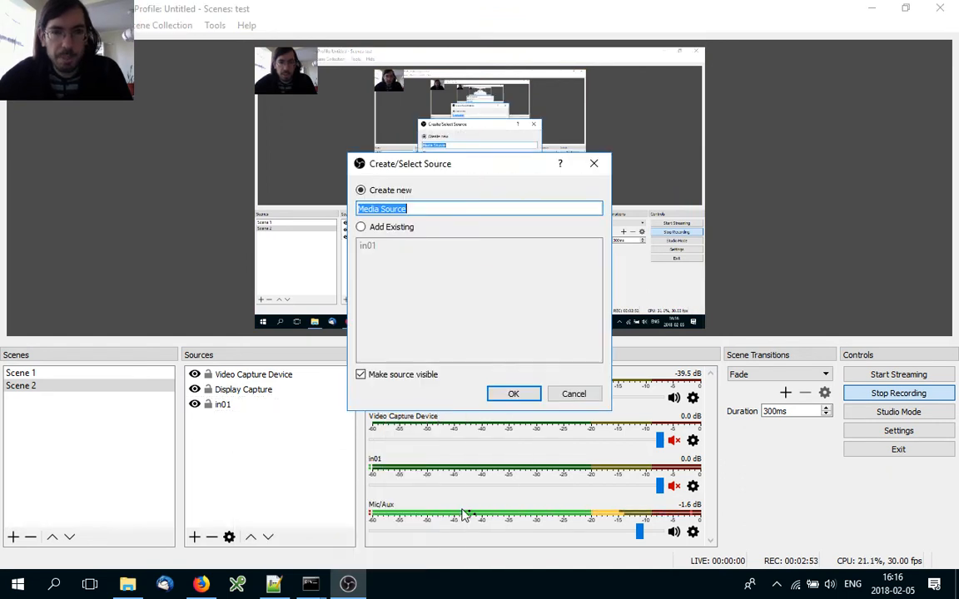
pyautogui.click(368, 246)
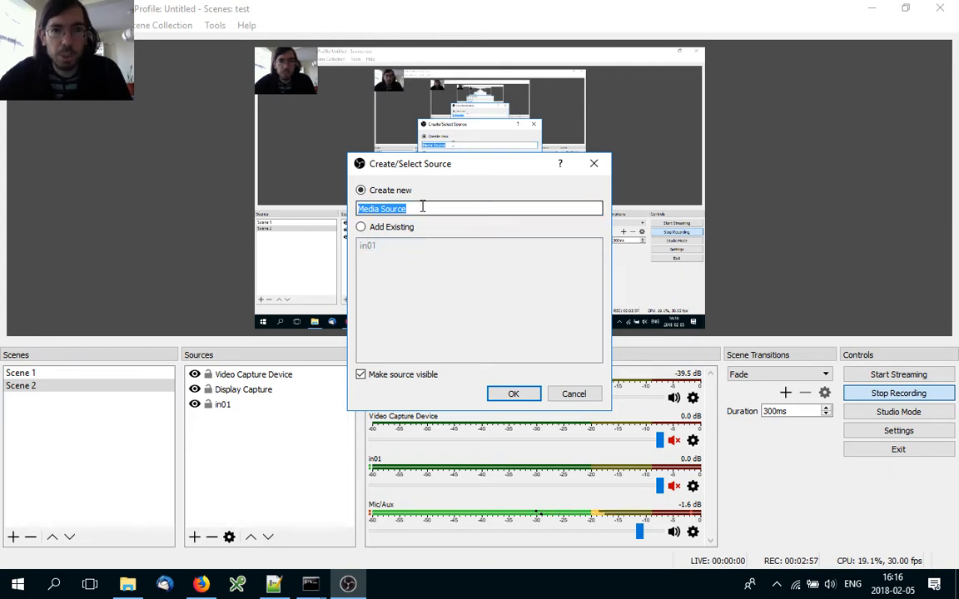
pyautogui.write('in02')
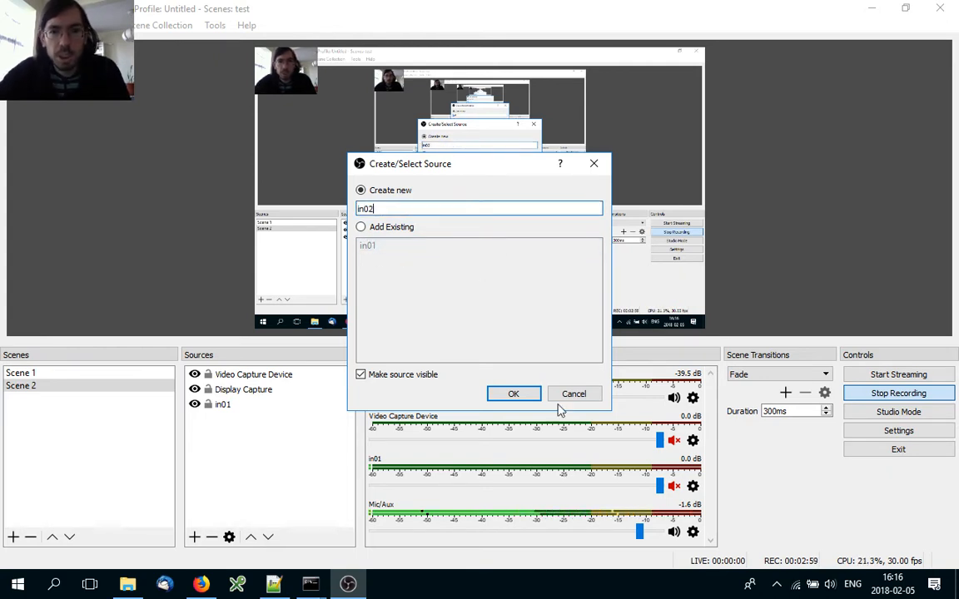
# Step: Create in02, disable Local File and enter rtmp://localhost/in02/in02 with input format rtmp
pyautogui.click(513, 392)
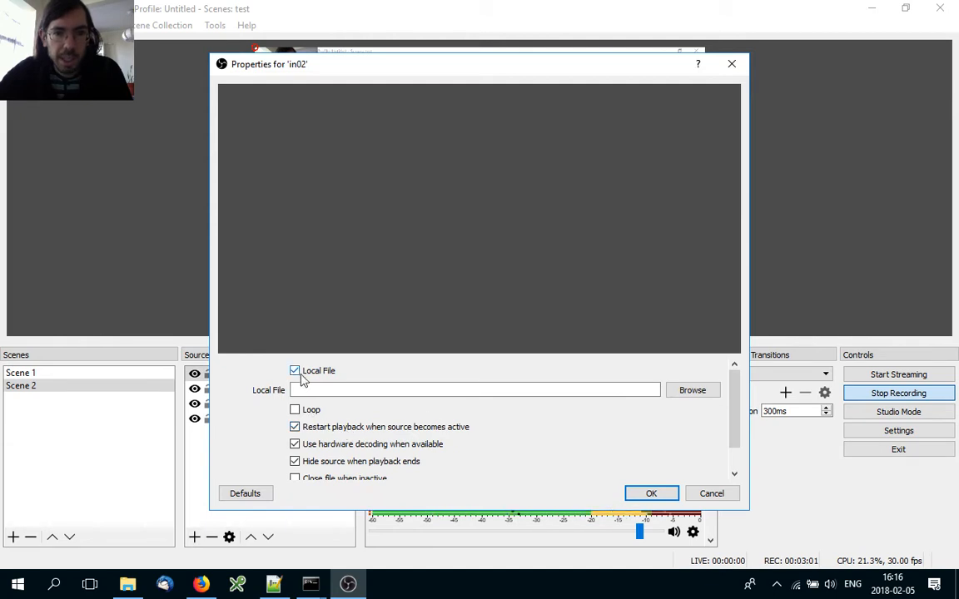
pyautogui.click(295, 370)
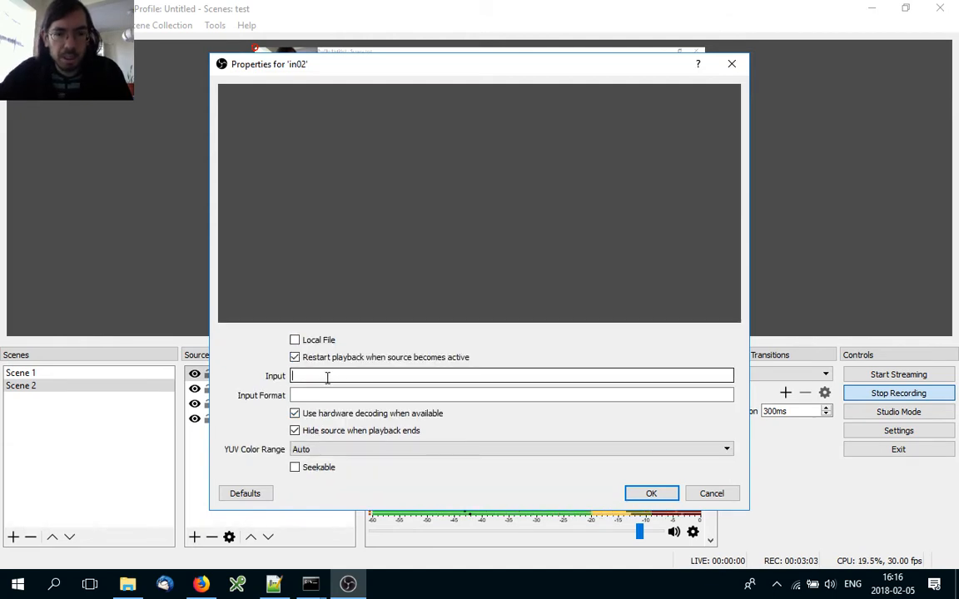
pyautogui.write('rtmp://')
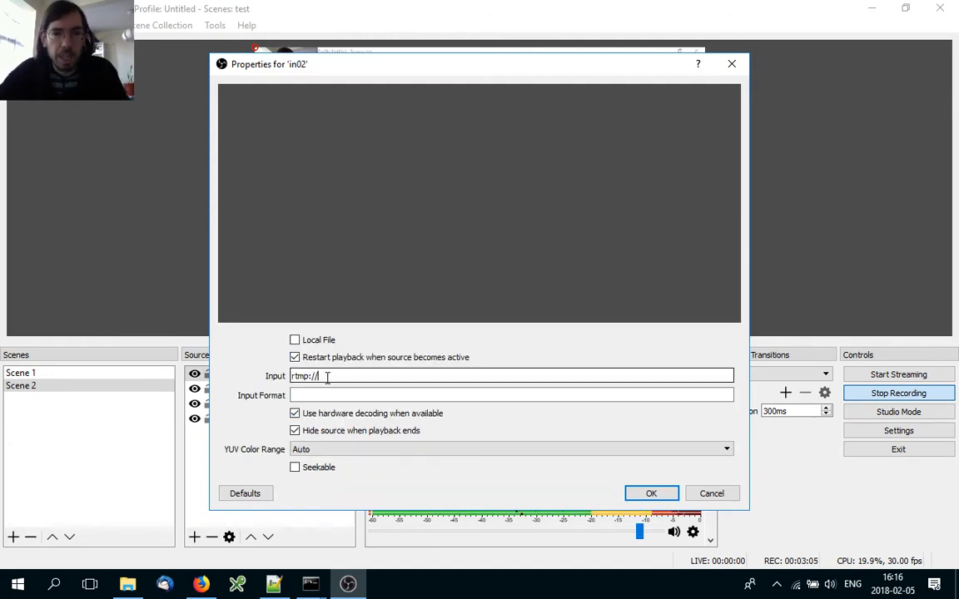
pyautogui.write('localhost/in02/in02')
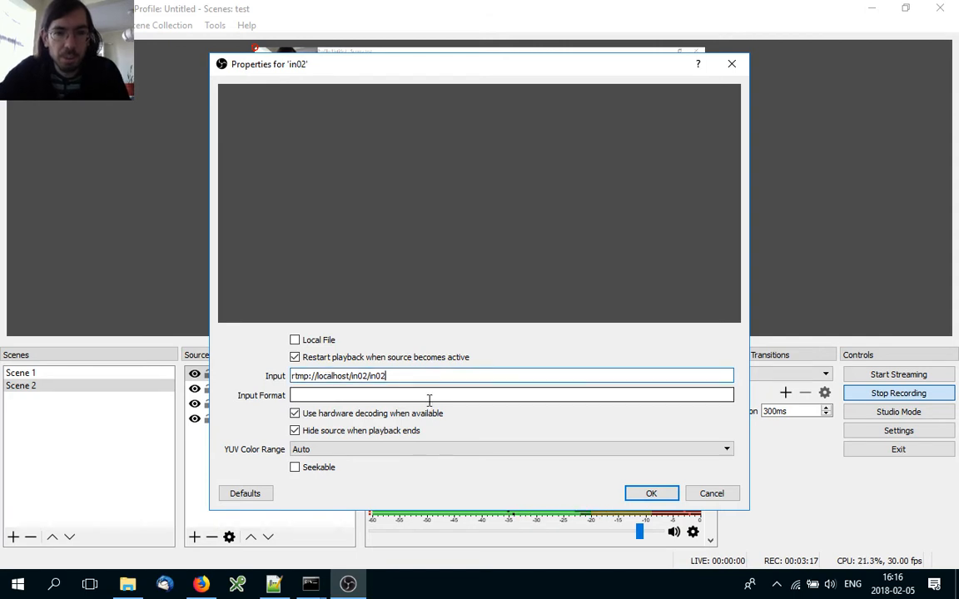
pyautogui.write('rtmp')
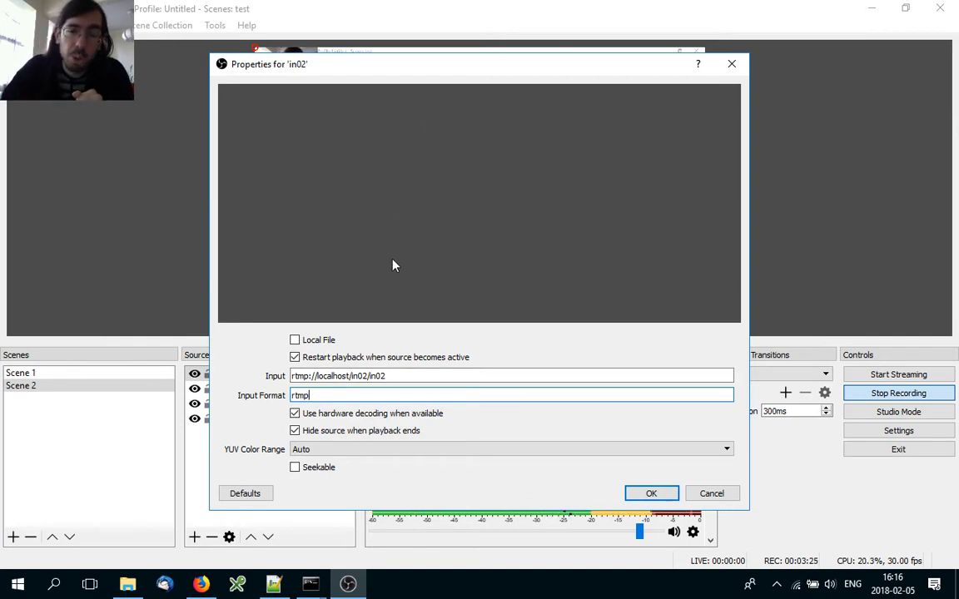
# Step: Review the stream address rtmp://localhost/in02/in02 by selecting its parts
pyautogui.click(398, 376)
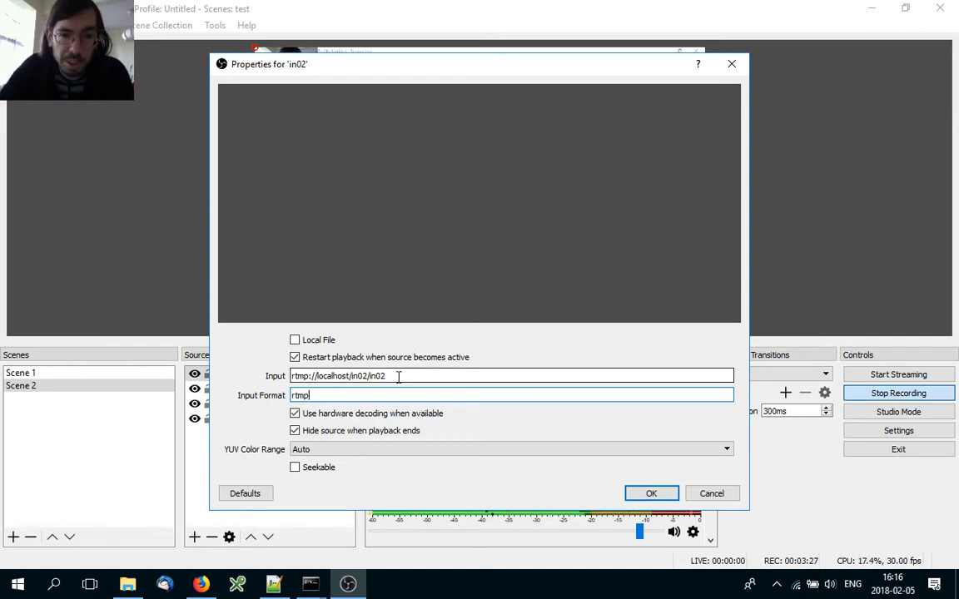
pyautogui.doubleClick(373, 376)
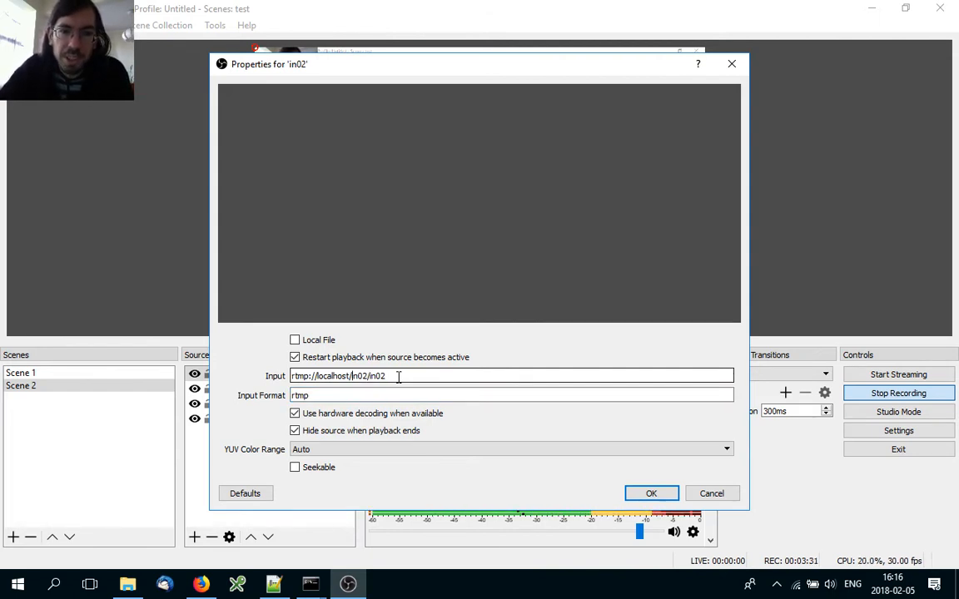
pyautogui.doubleClick(359, 376)
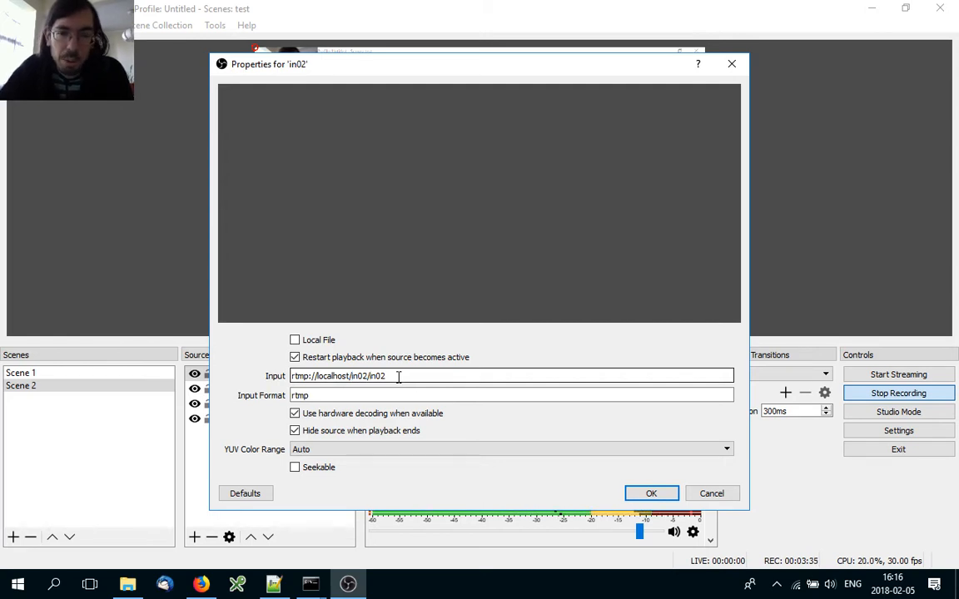
pyautogui.doubleClick(378, 377)
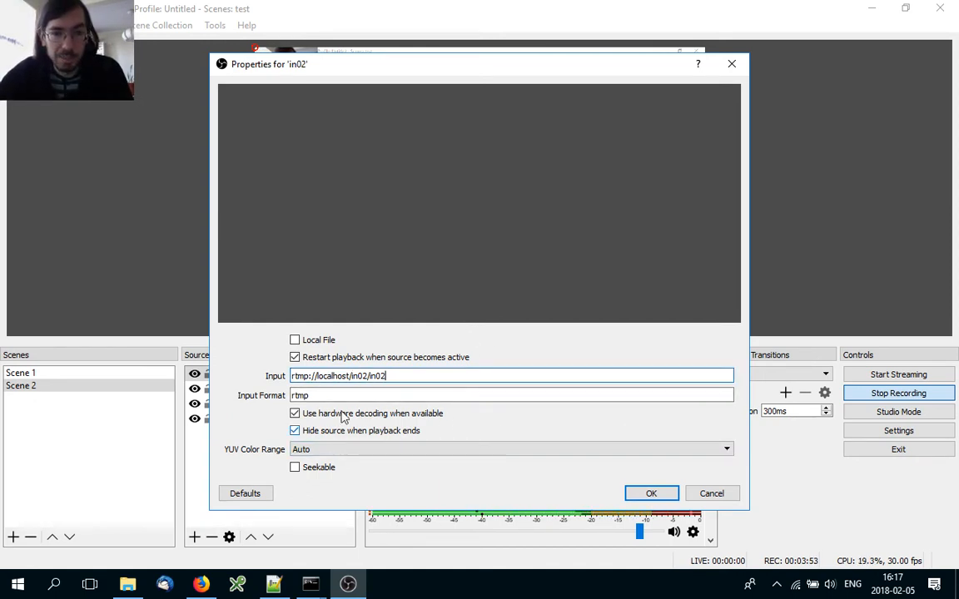
# Step: Confirm the in02 settings and review the in01 and Display Capture sources in the scene
pyautogui.click(651, 493)
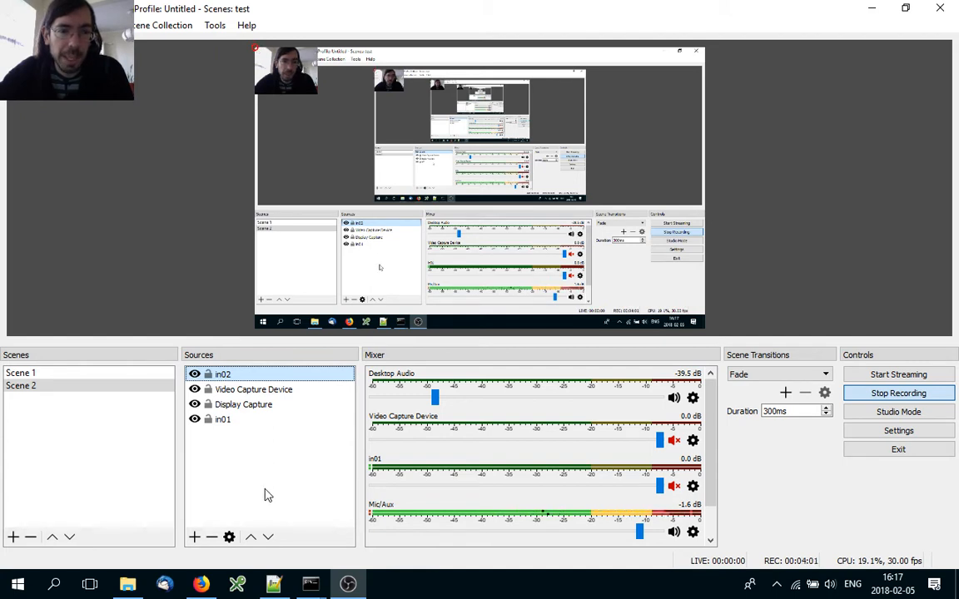
pyautogui.click(223, 420)
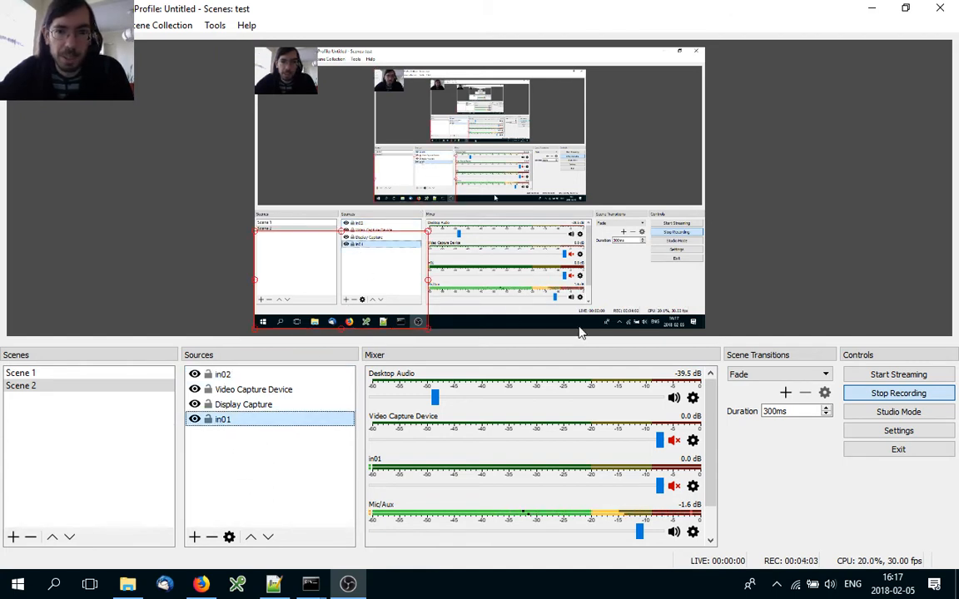
pyautogui.click(243, 405)
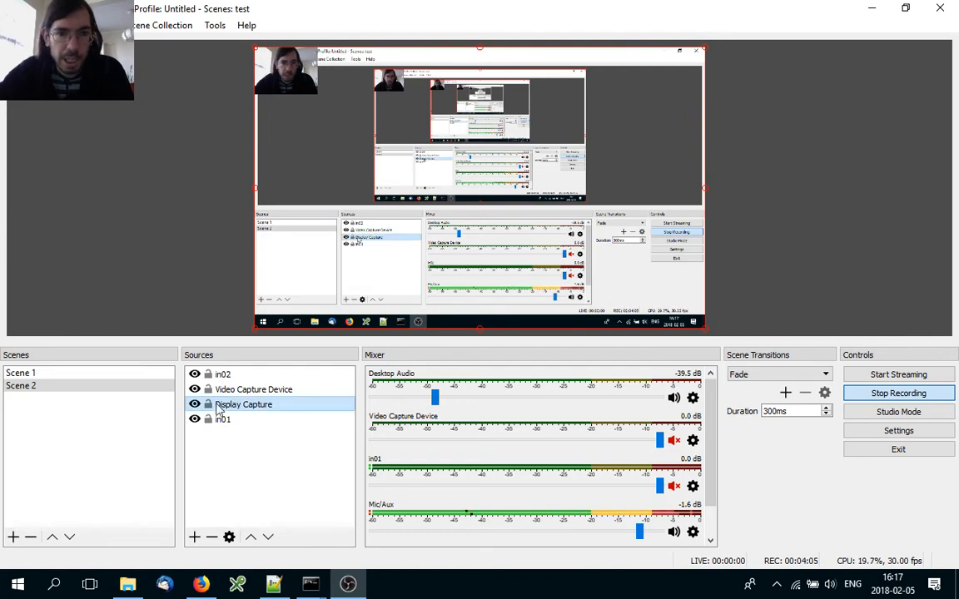
pyautogui.click(223, 373)
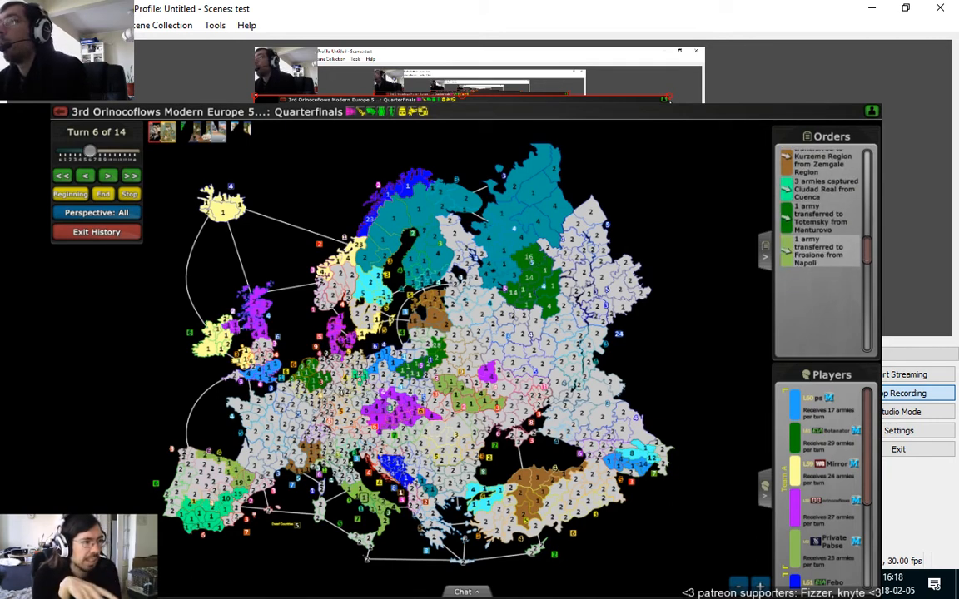
# Step: Scroll the view to show the remote client's live Warzone map and webcam stream
pyautogui.scroll(-3)
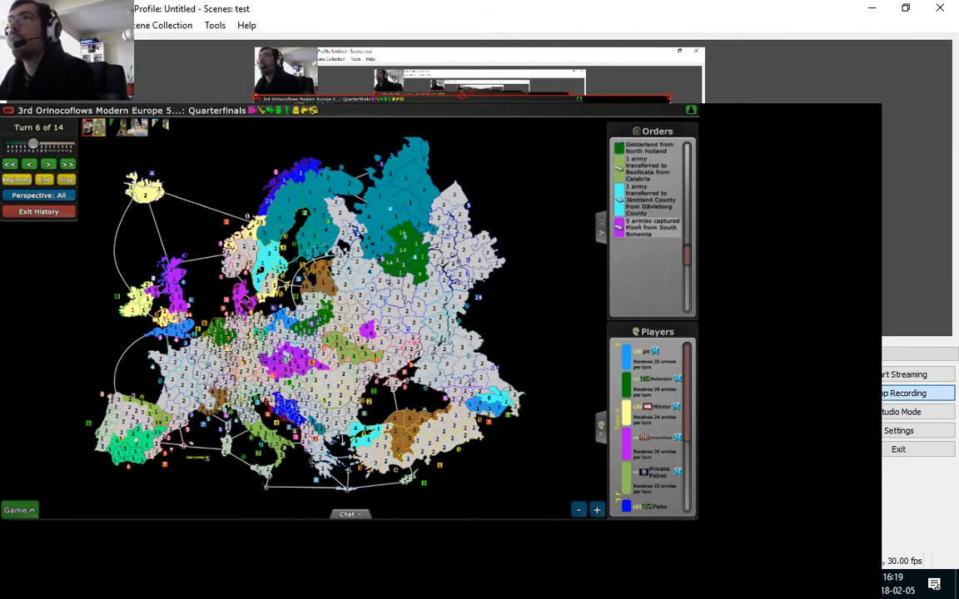
pyautogui.moveTo(375, 234)
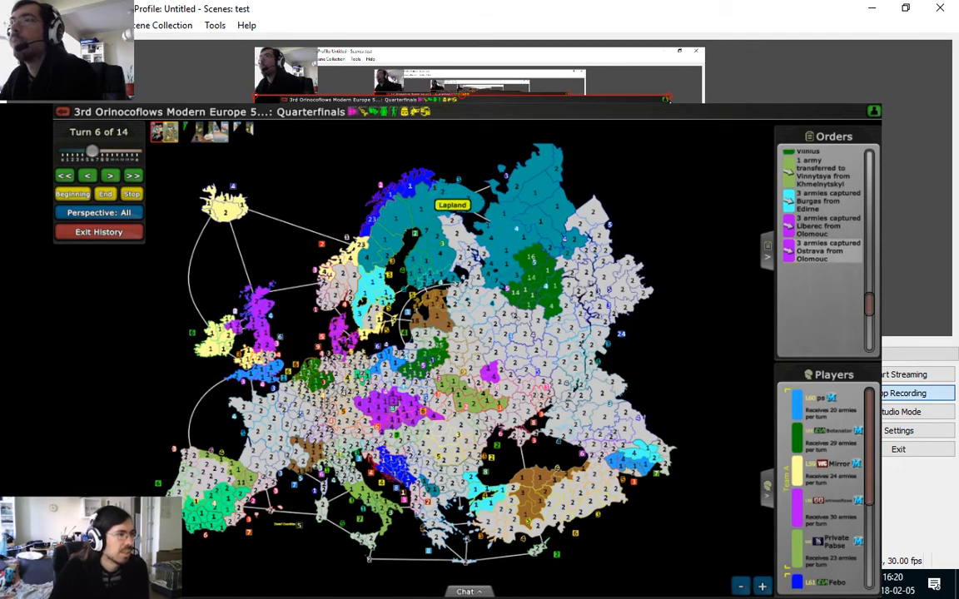
pyautogui.click(133, 176)
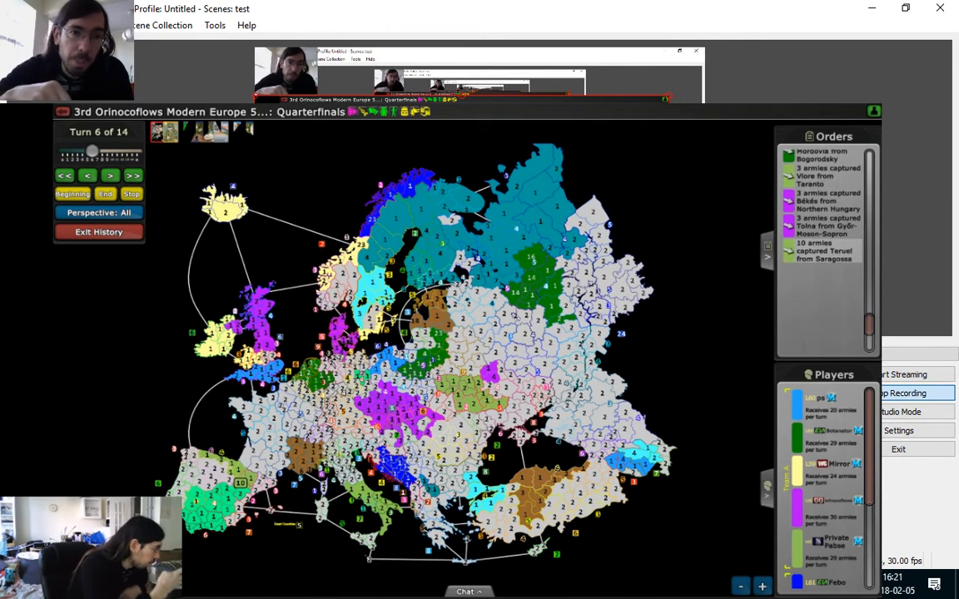
pyautogui.moveTo(673, 95)
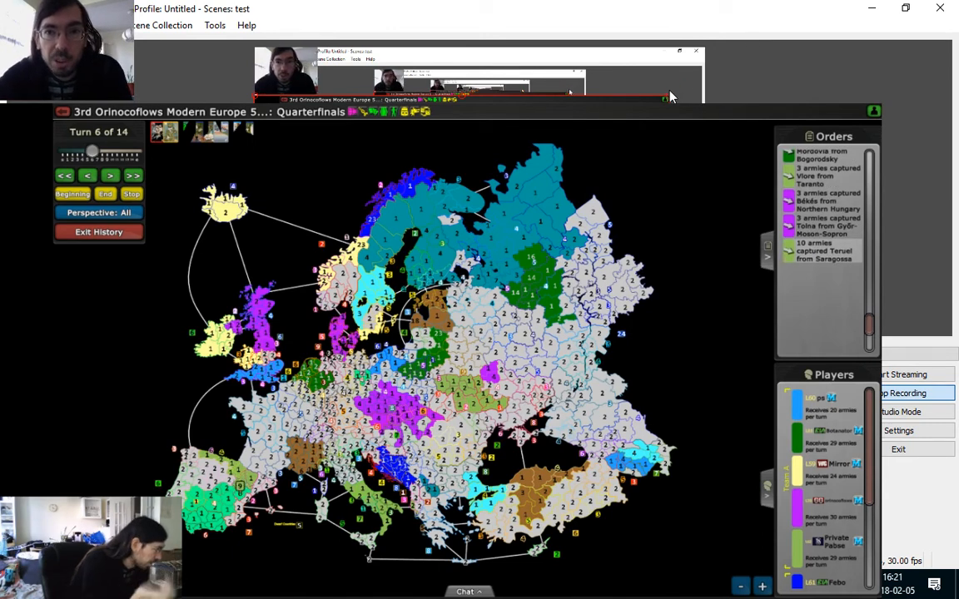